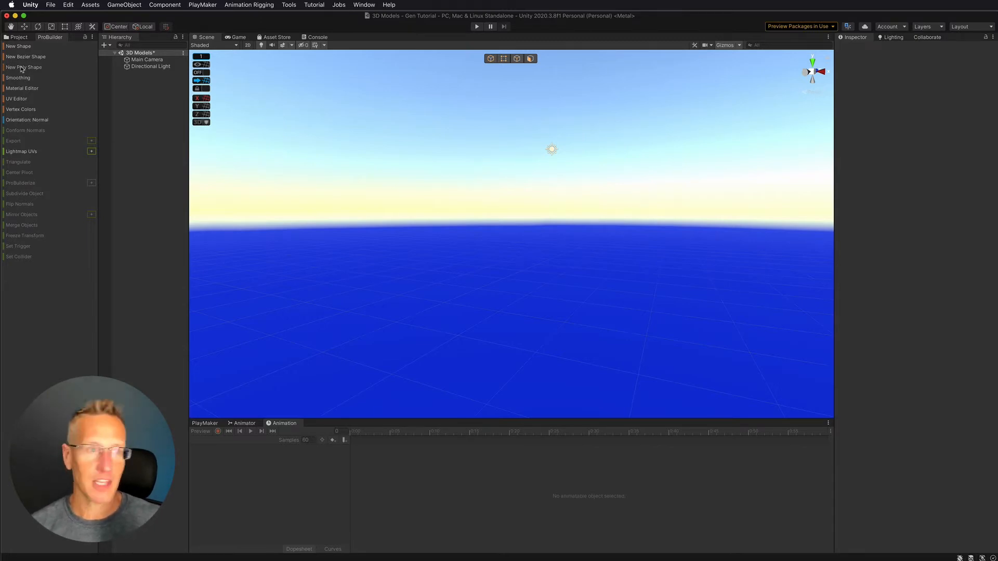
Step: Create a New Poly Shape object from the ProBuilder window
left_click(24, 66)
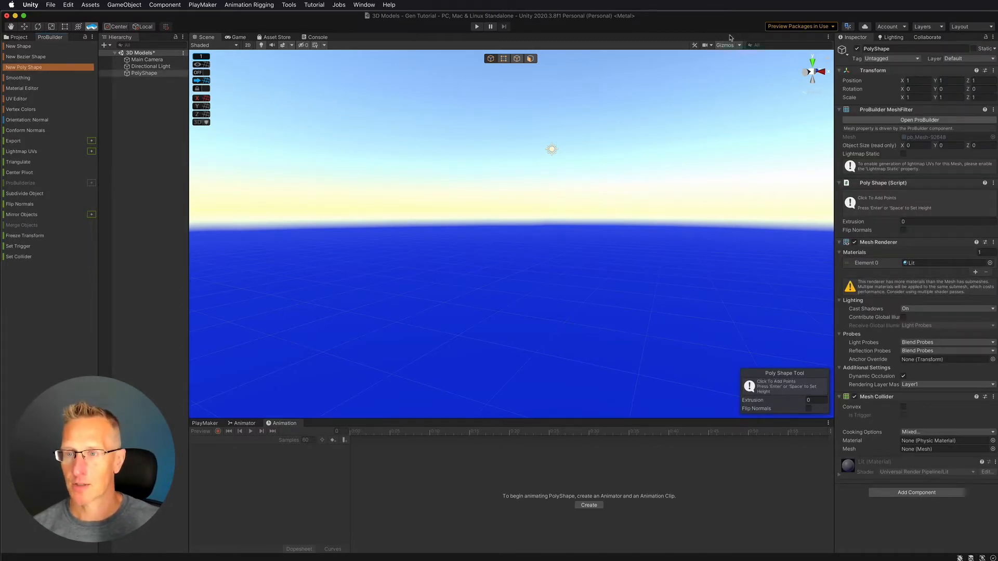
mouse_move(516, 138)
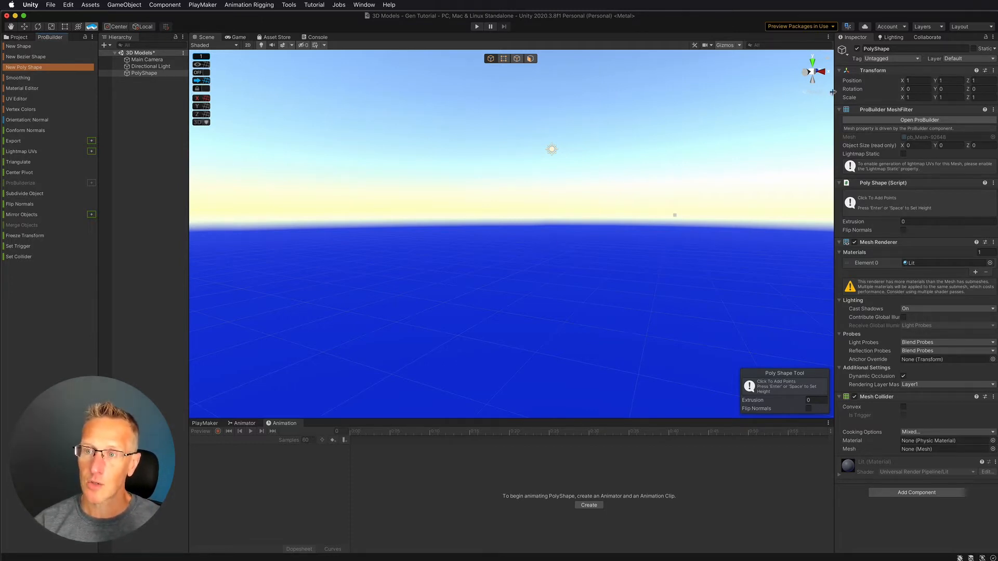
mouse_move(742, 65)
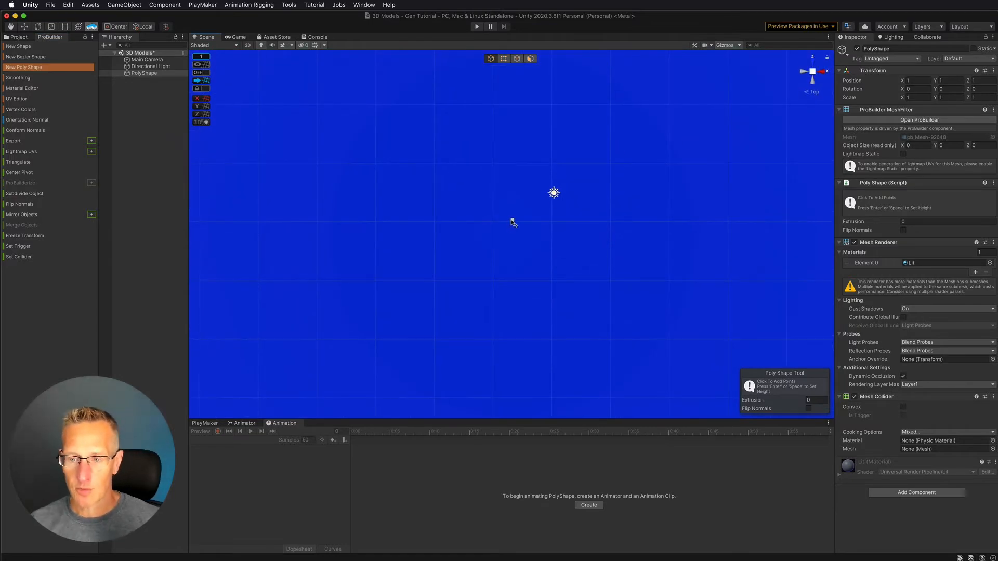
mouse_move(531, 213)
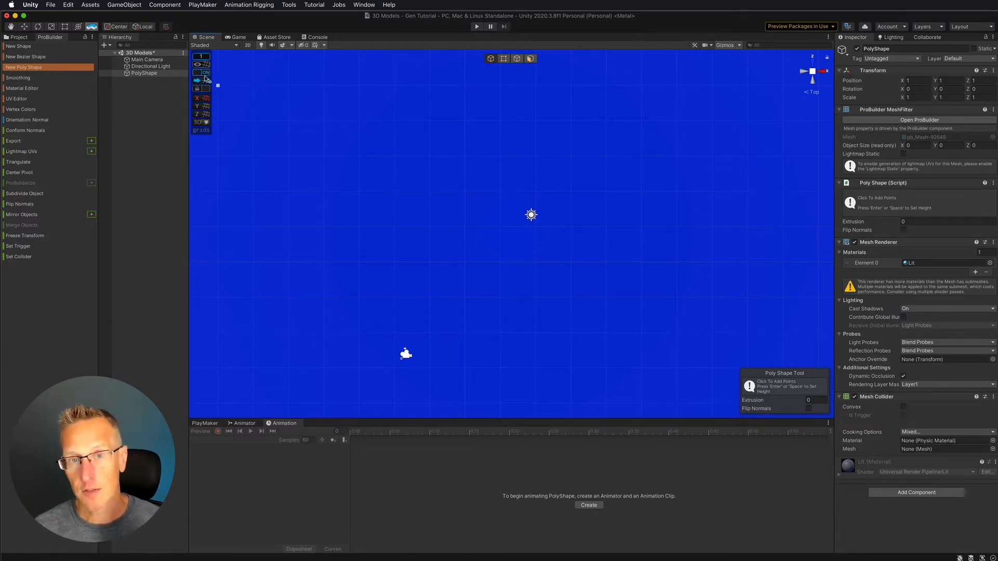
left_click(363, 4)
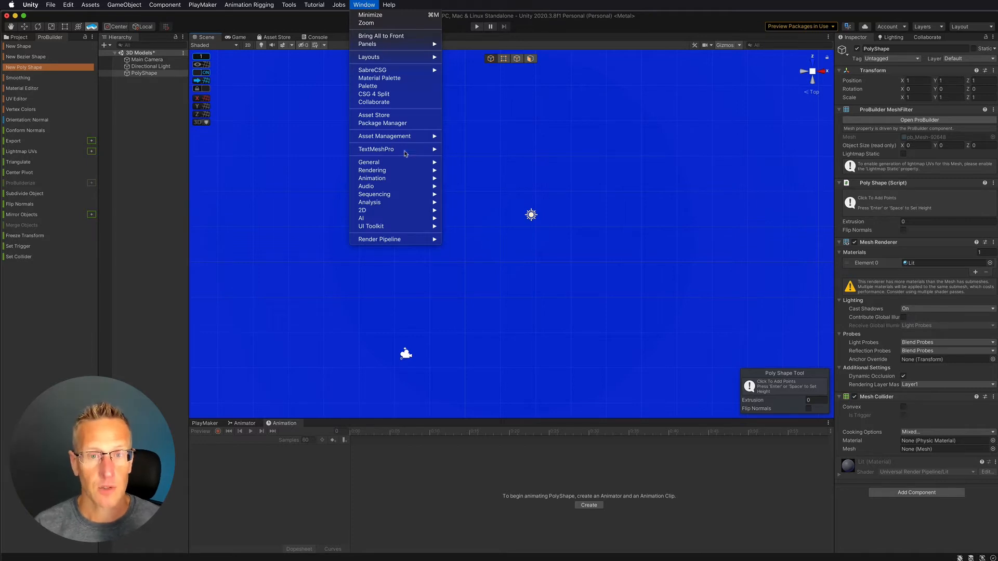
left_click(383, 123)
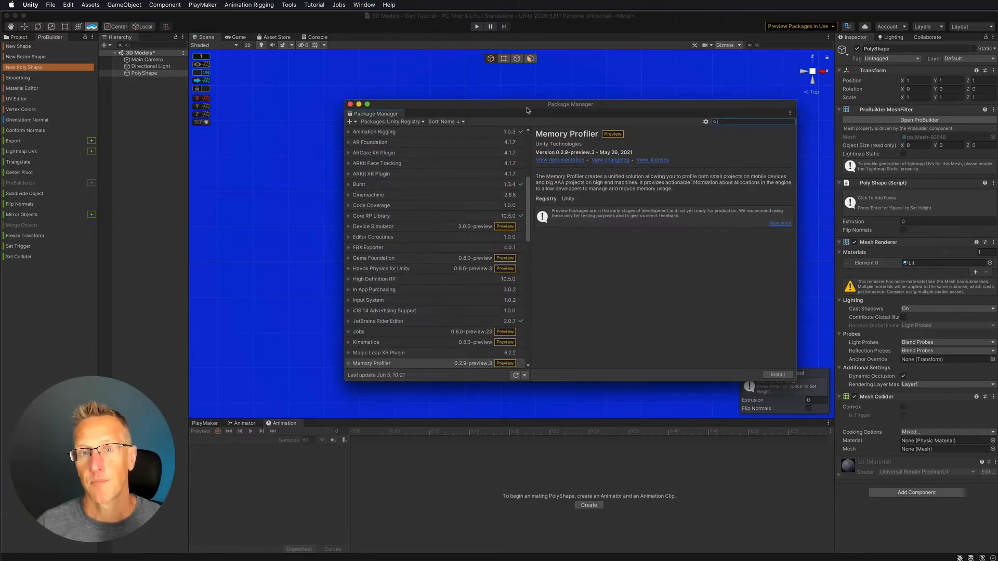
mouse_move(665, 152)
type("pro")
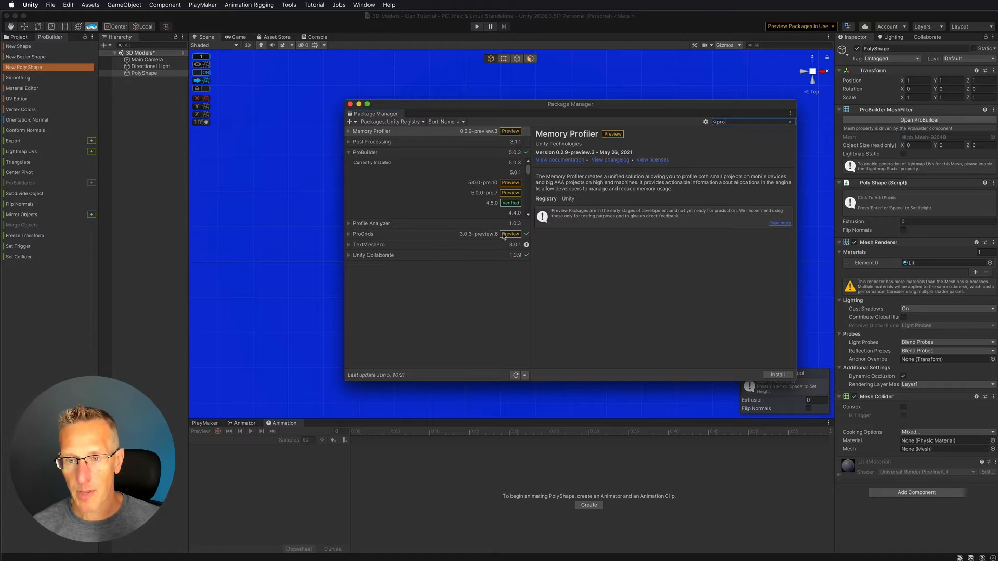
mouse_move(705, 124)
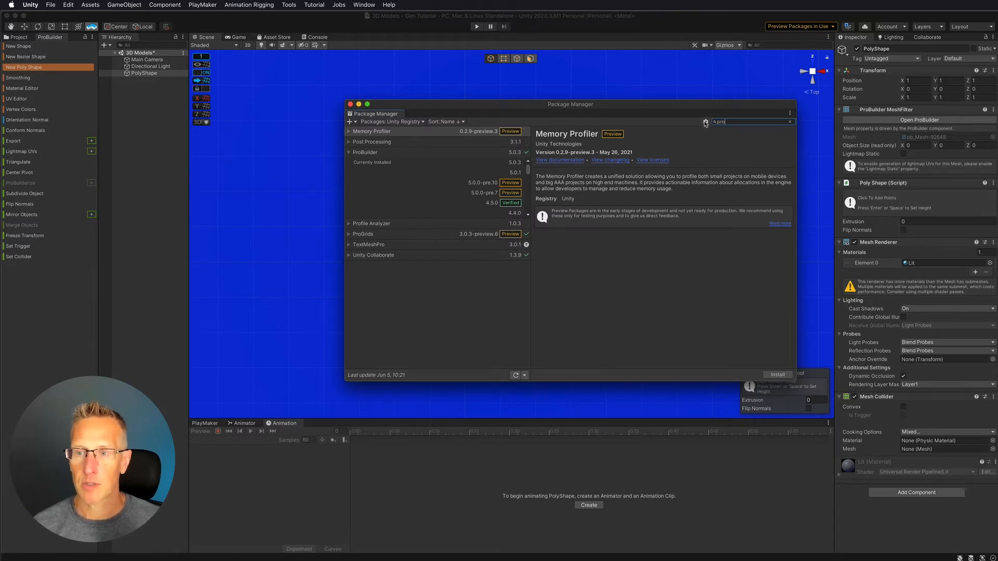
left_click(705, 121)
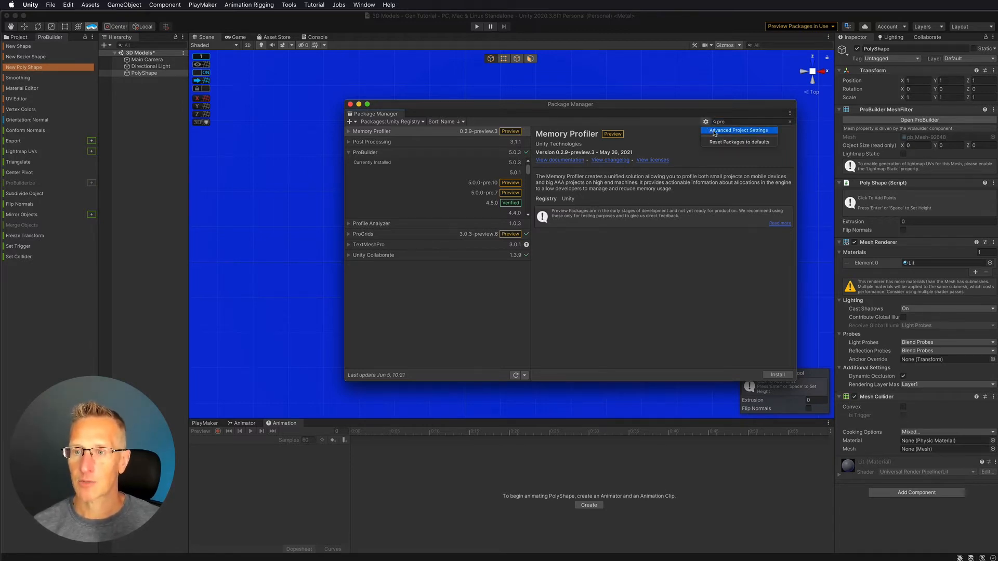
left_click(738, 131)
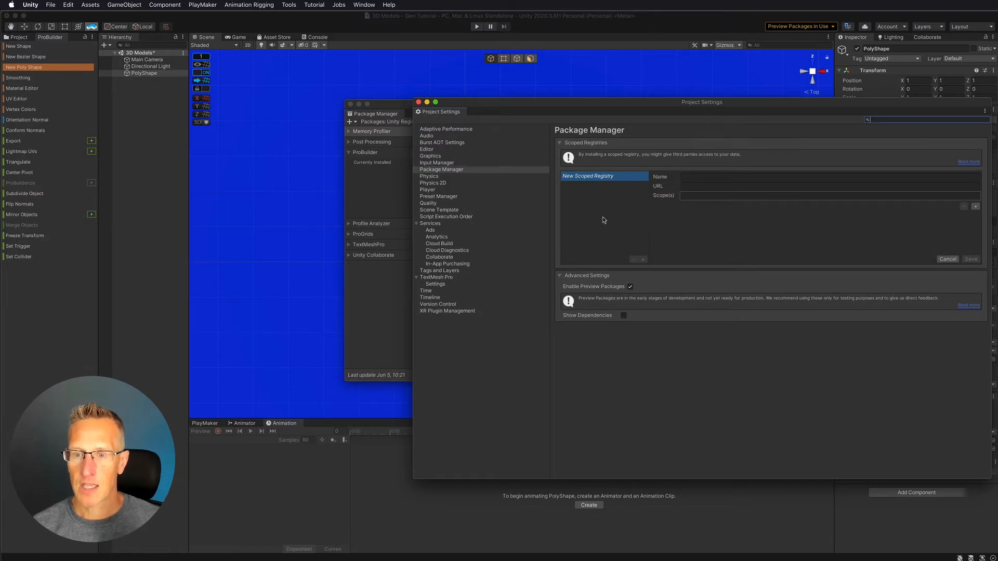
mouse_move(645, 274)
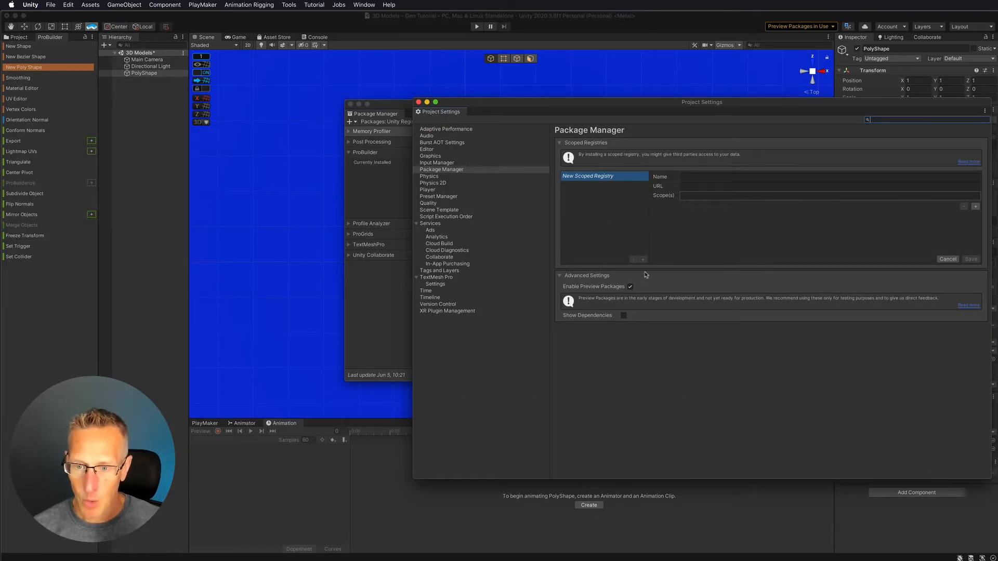
mouse_move(515, 111)
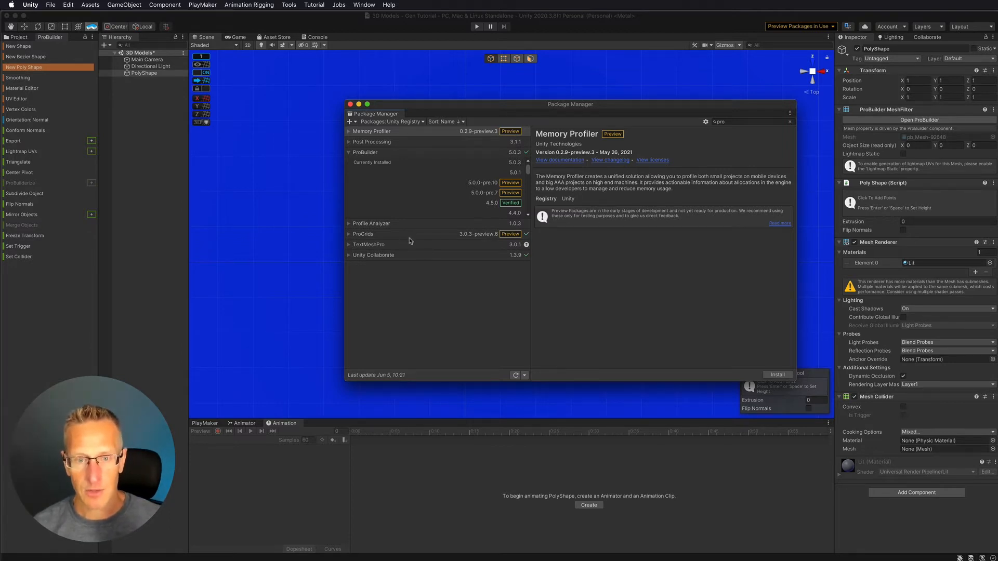
left_click(350, 104)
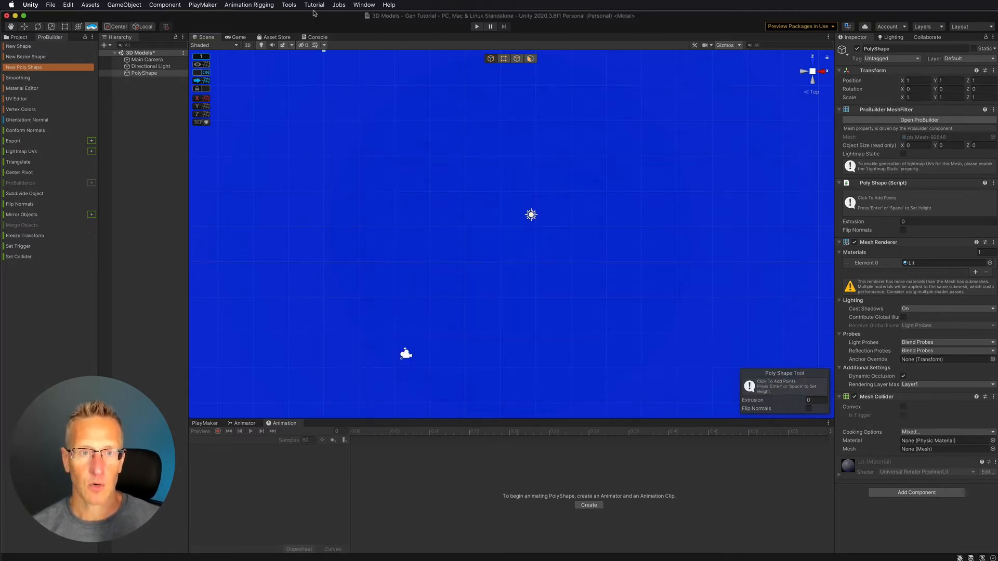
left_click(288, 4)
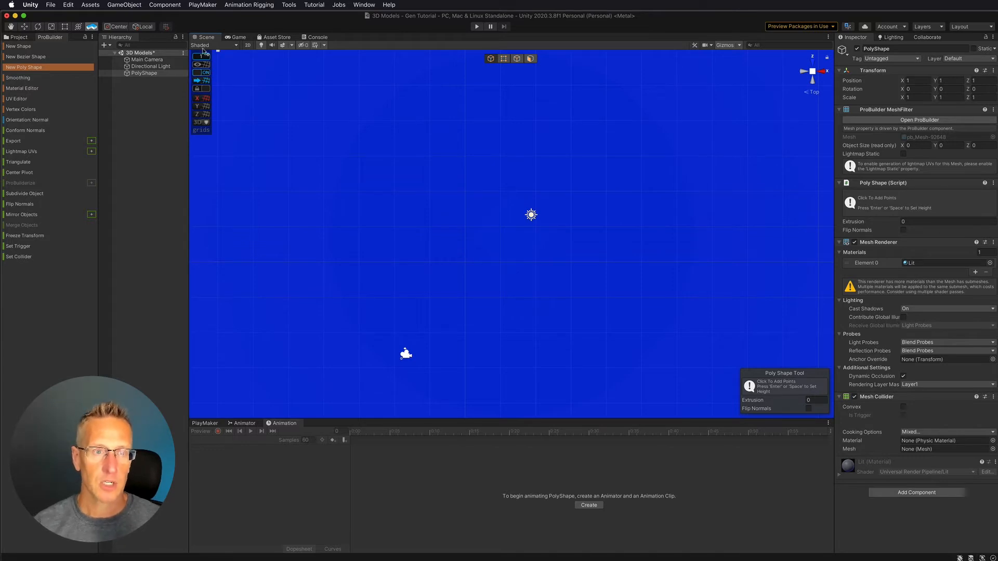
mouse_move(203, 56)
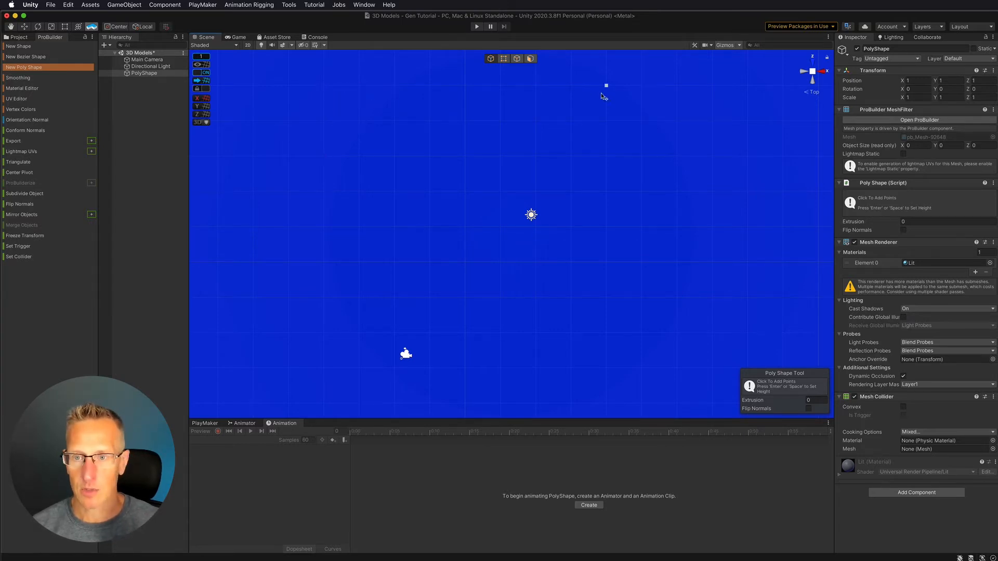
mouse_move(641, 94)
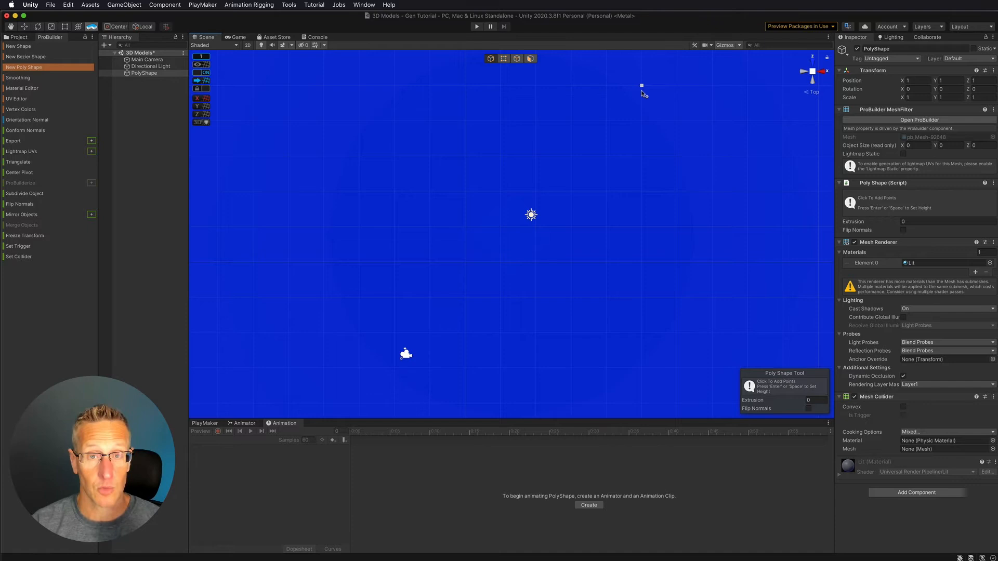
mouse_move(732, 234)
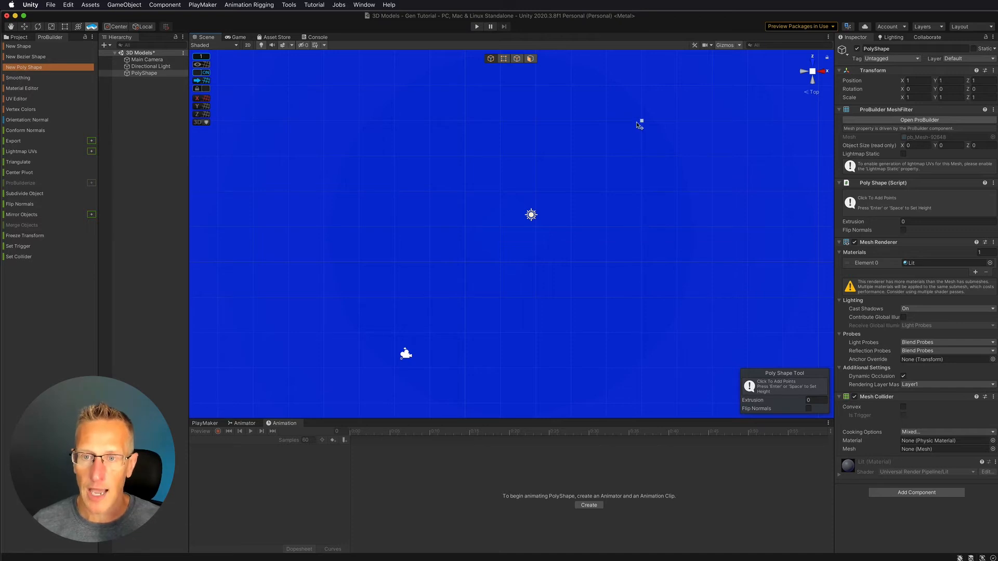
mouse_move(641, 88)
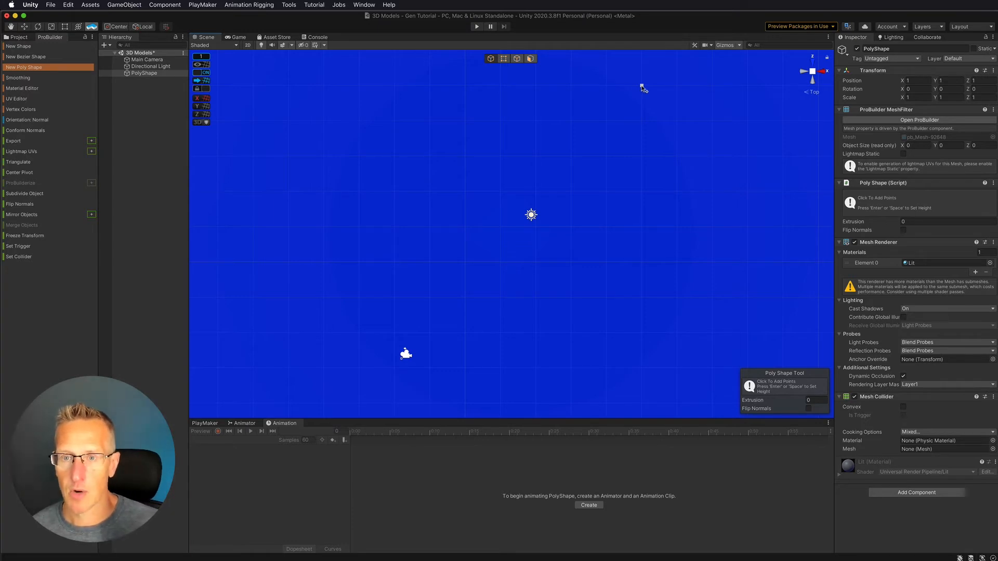
Step: Place three corner points of the building floor-plan outline on the grid
left_click(534, 84)
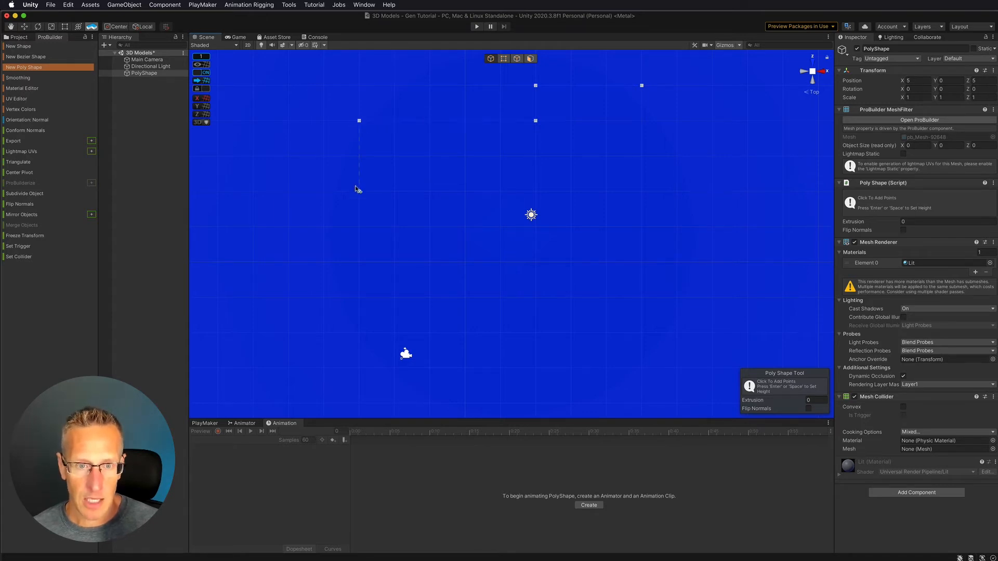
left_click(465, 191)
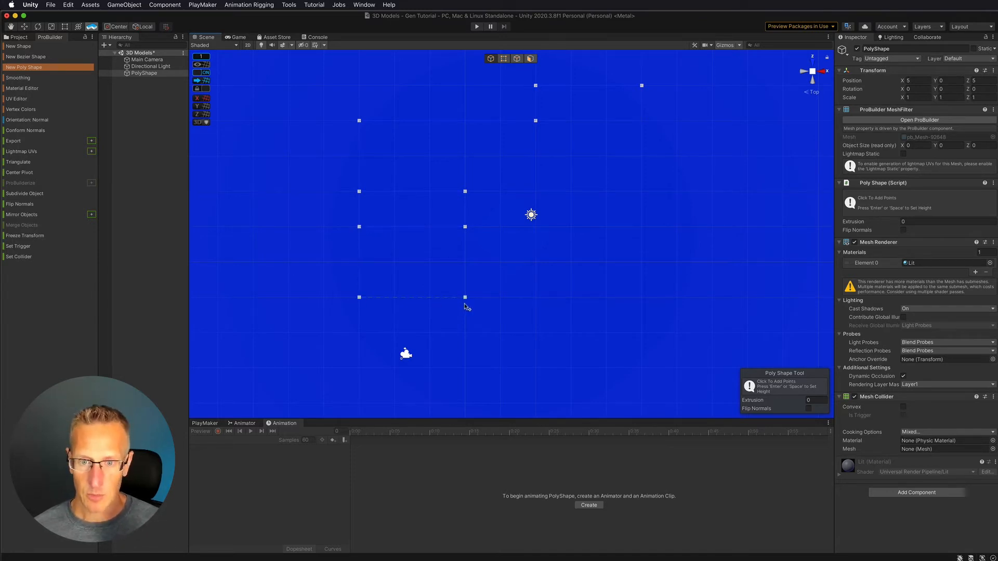
left_click(532, 370)
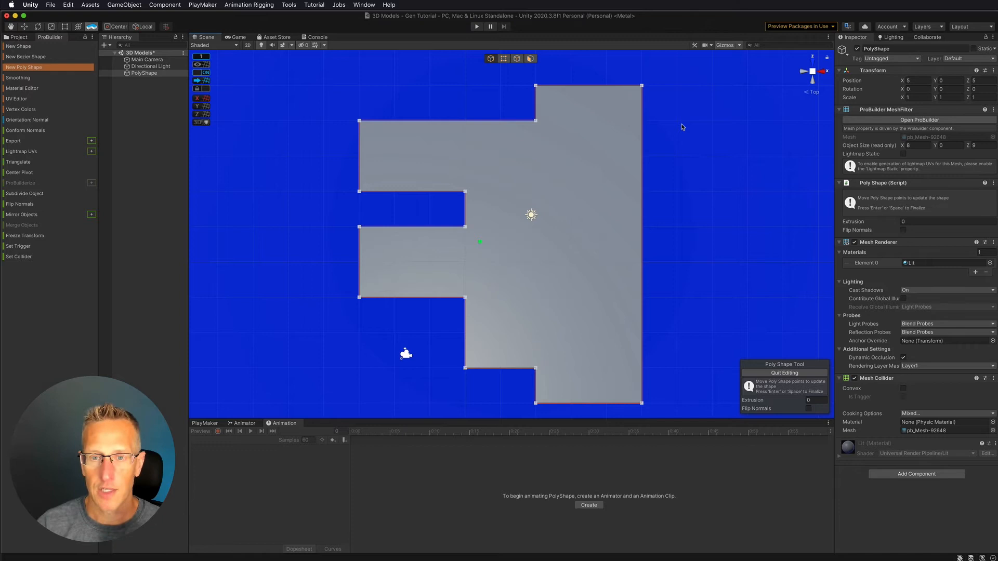
mouse_move(545, 110)
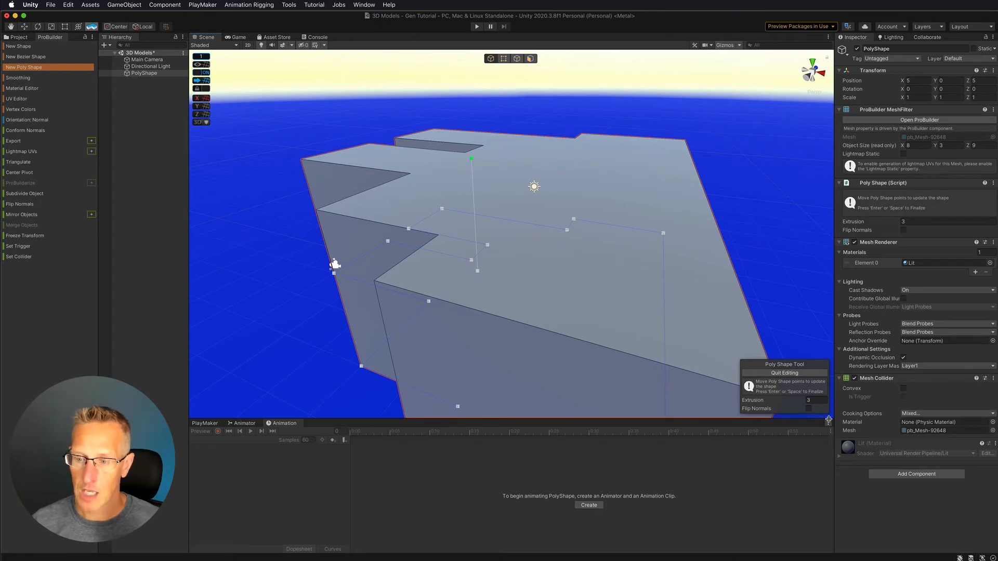
mouse_move(823, 418)
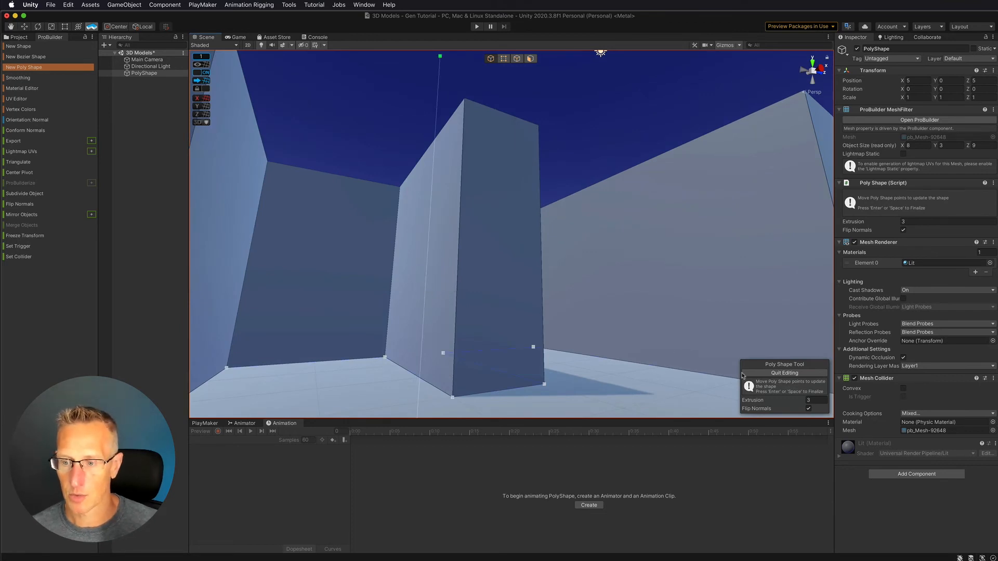
left_click(784, 372)
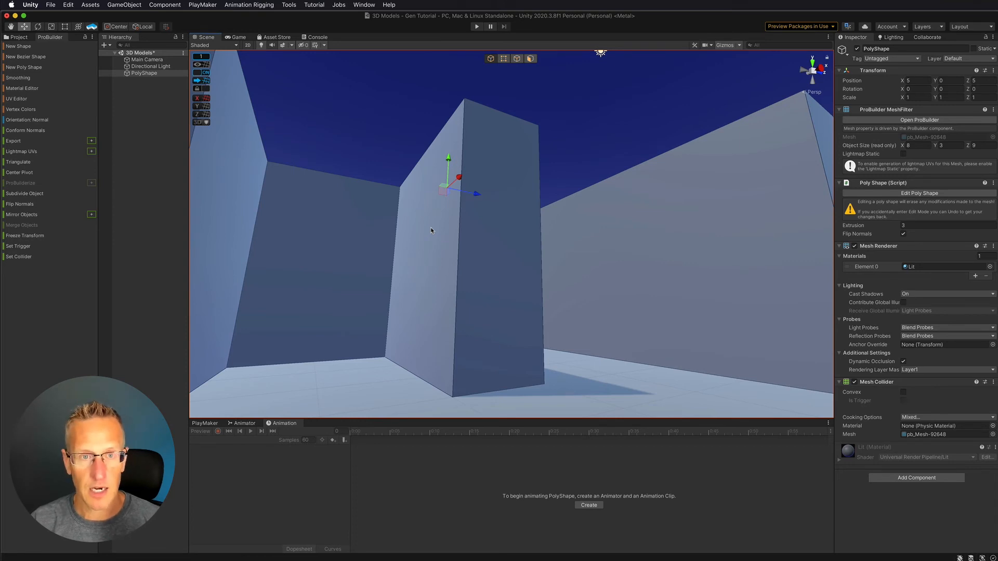
mouse_move(768, 98)
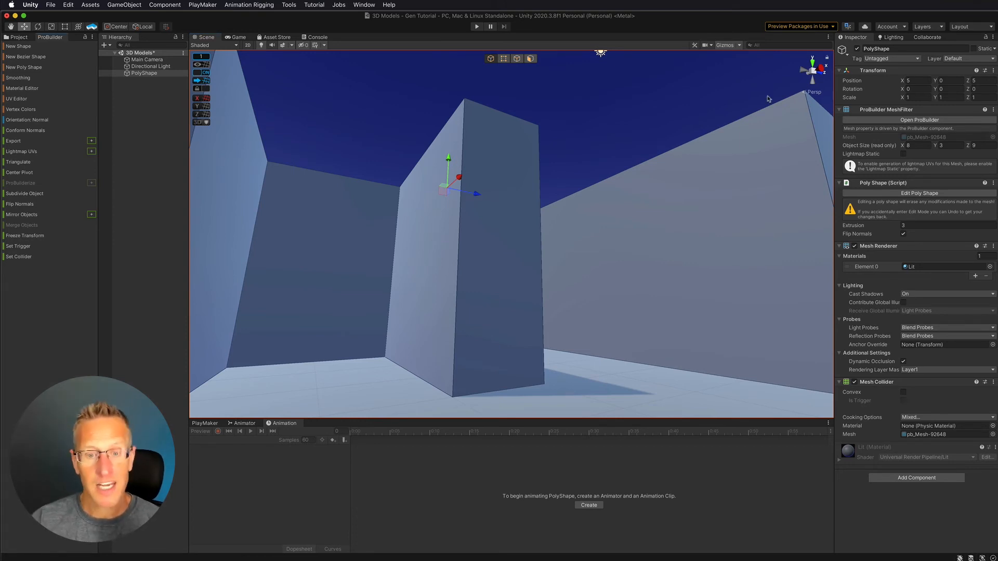
mouse_move(756, 144)
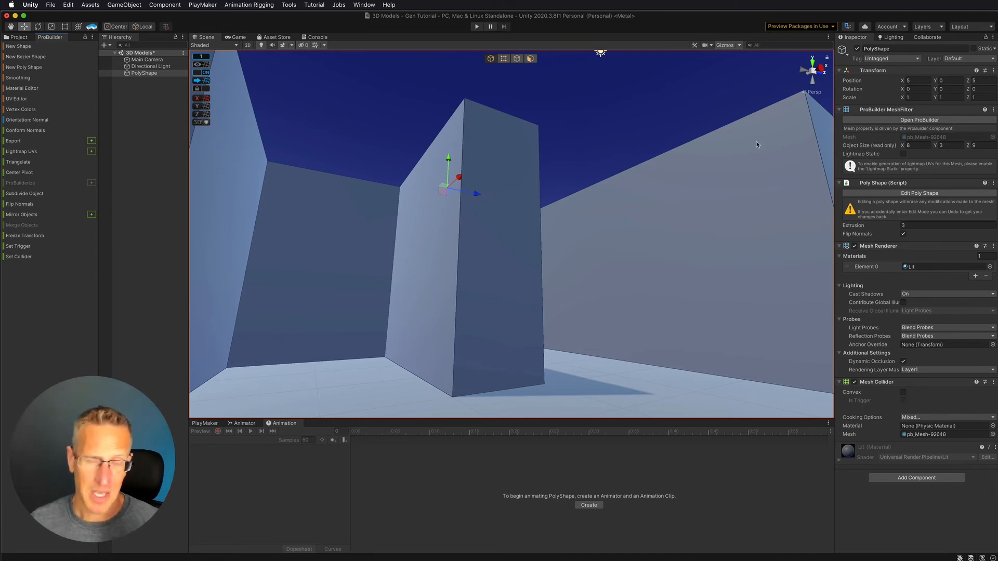
mouse_move(435, 392)
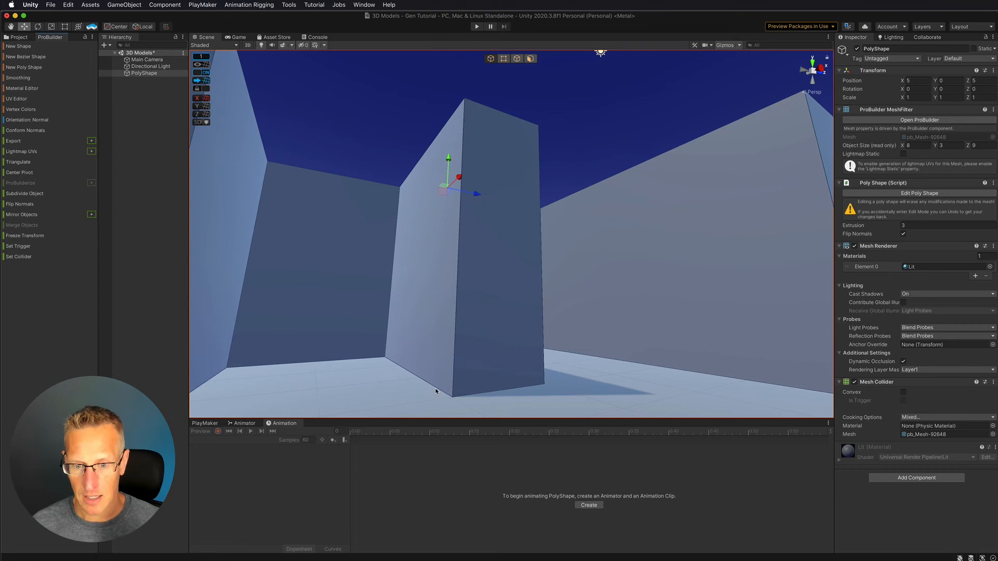
mouse_move(418, 396)
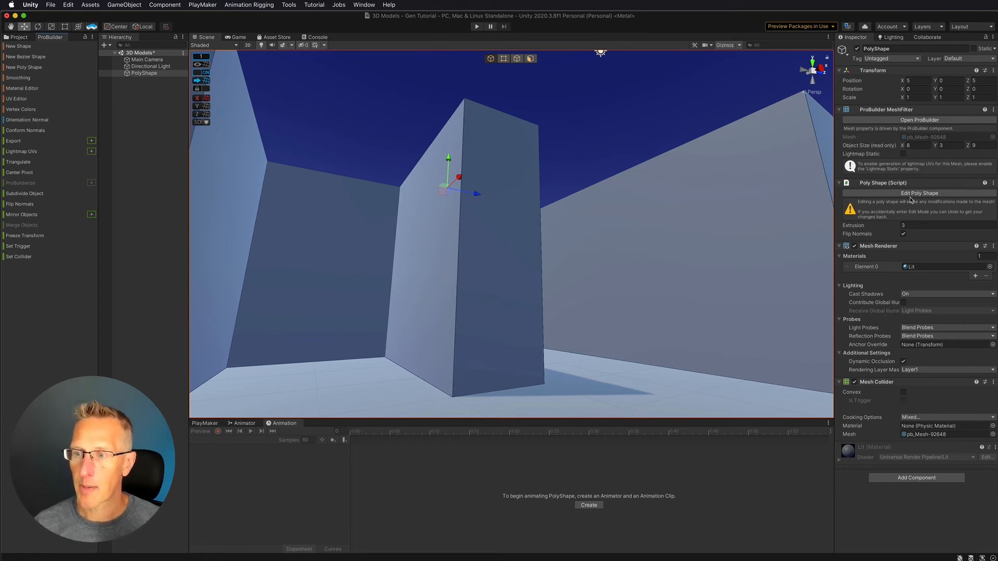
left_click(919, 194)
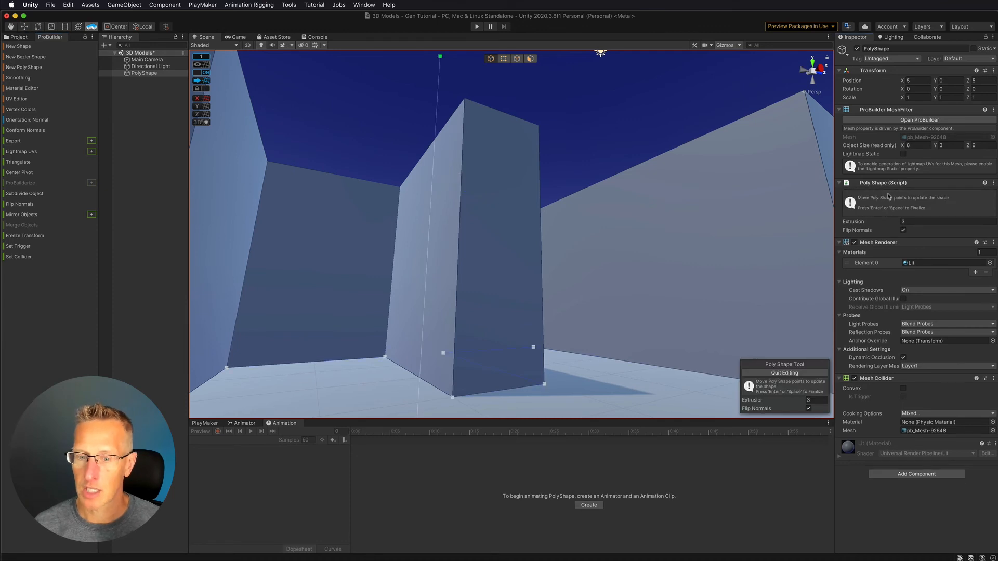
mouse_move(456, 398)
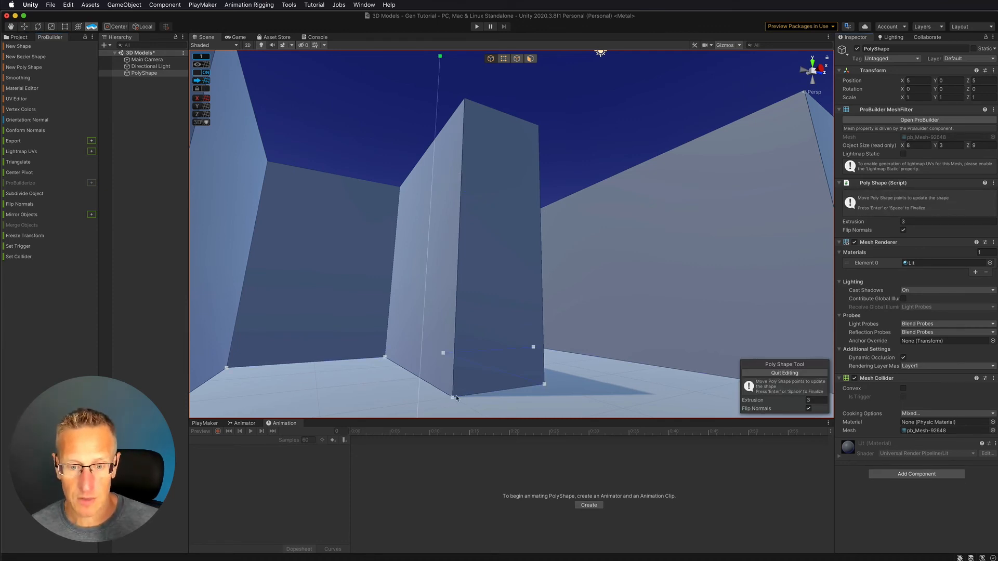